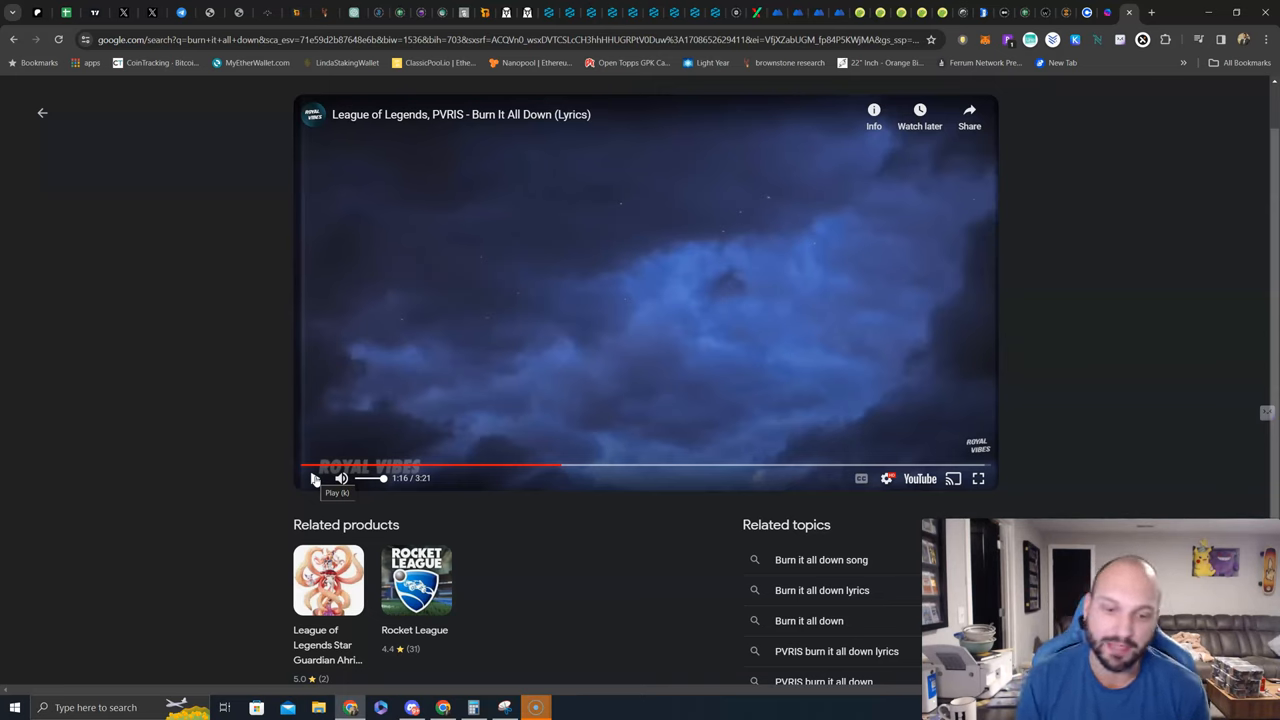
Pause the embedded Burn It All Down lyrics video at the 1:16 mark
{"action": "left_click", "coordinate": [314, 478]}
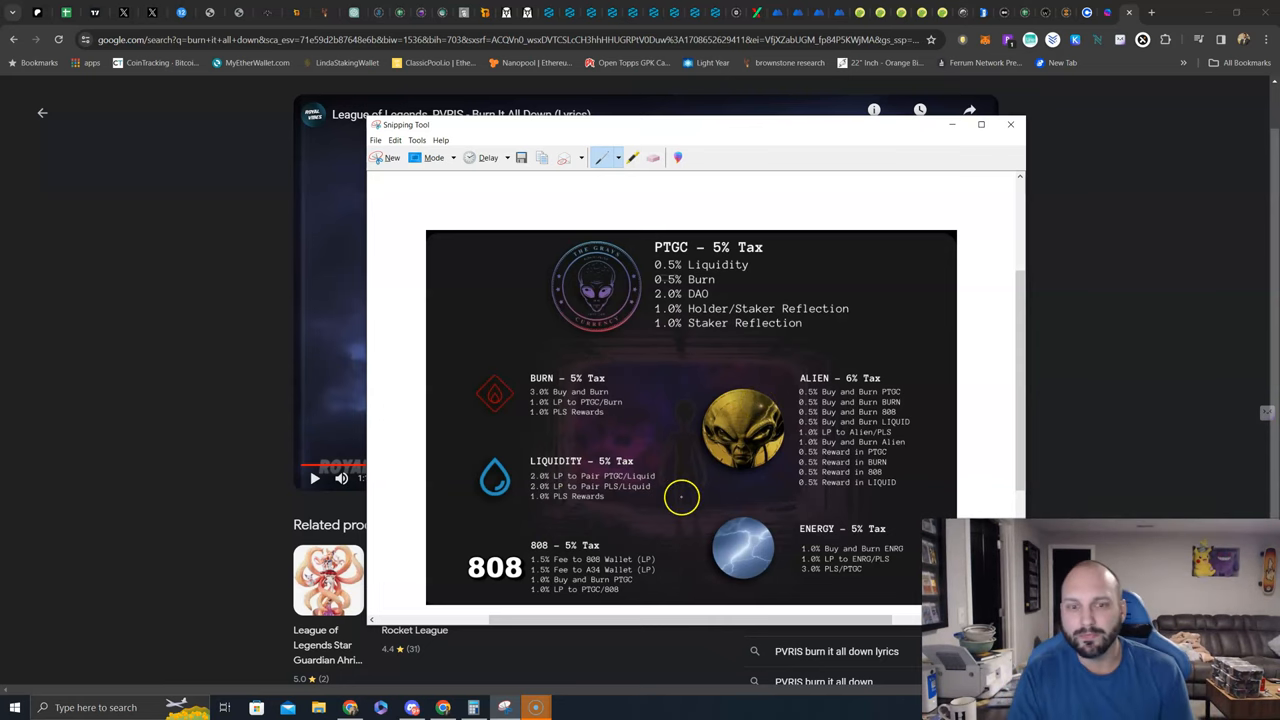
{"action": "mouse_move", "coordinate": [710, 322]}
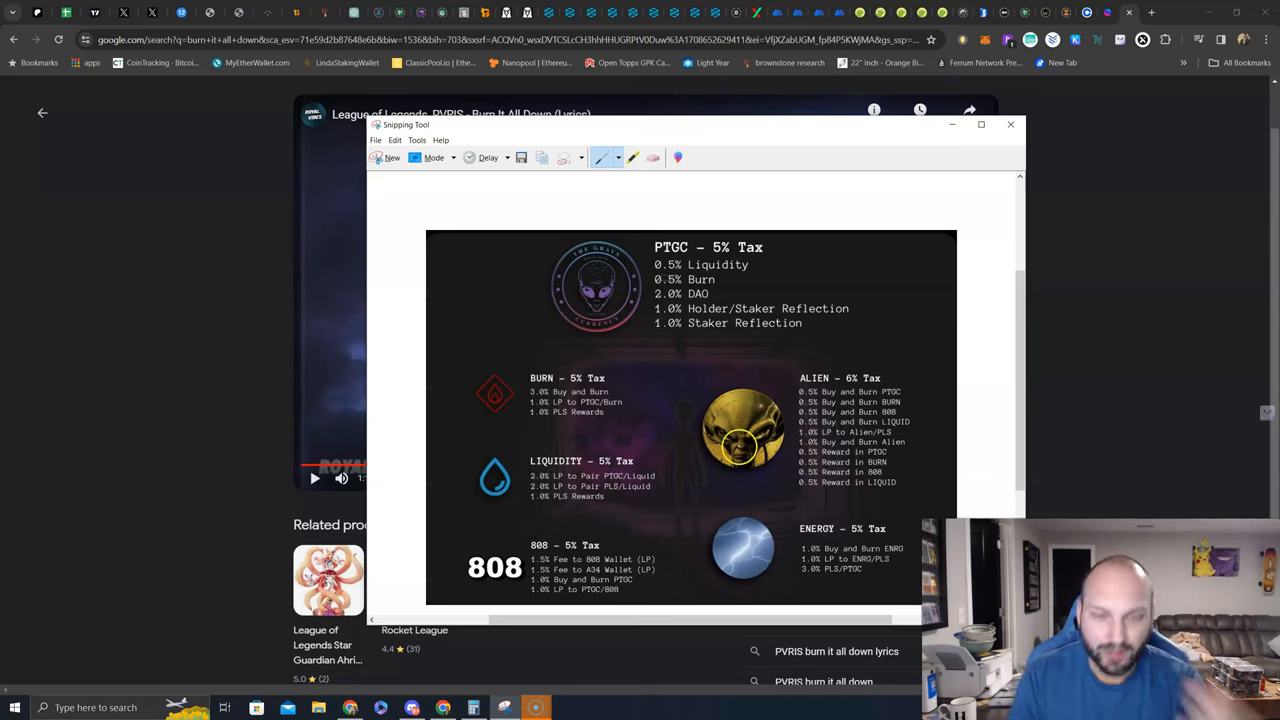
{"action": "mouse_move", "coordinate": [509, 411]}
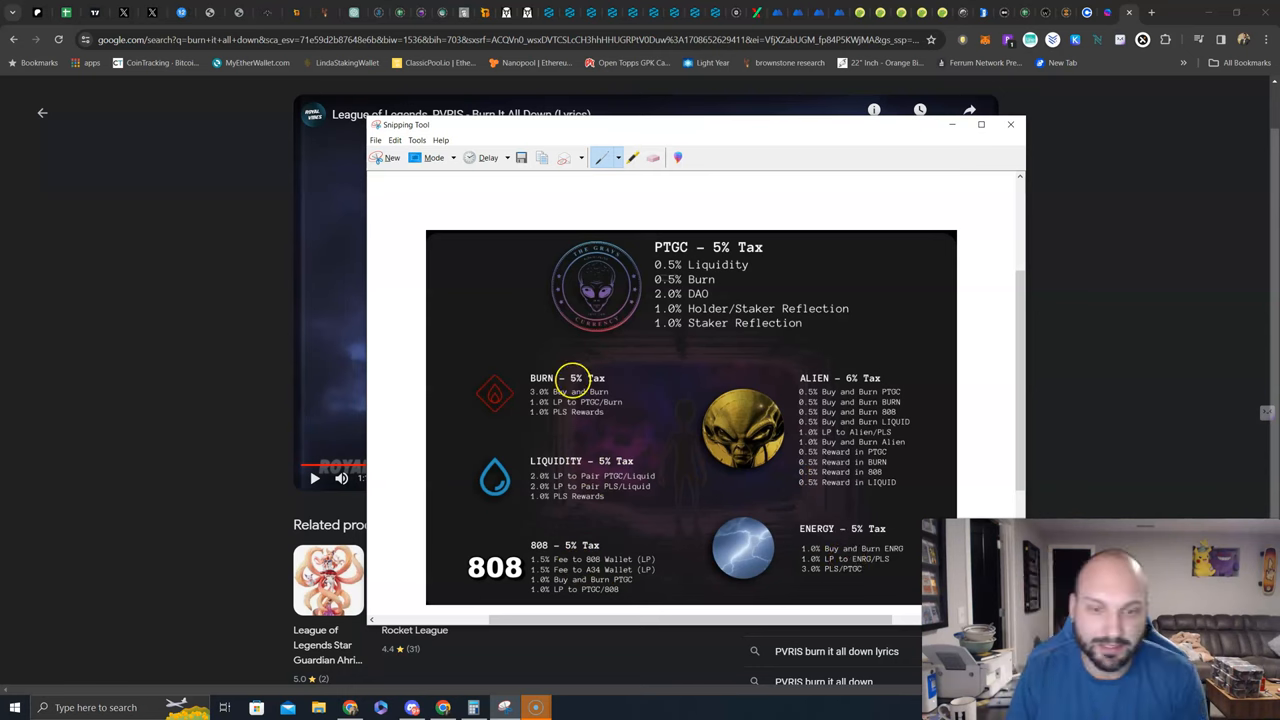
{"action": "mouse_move", "coordinate": [591, 363]}
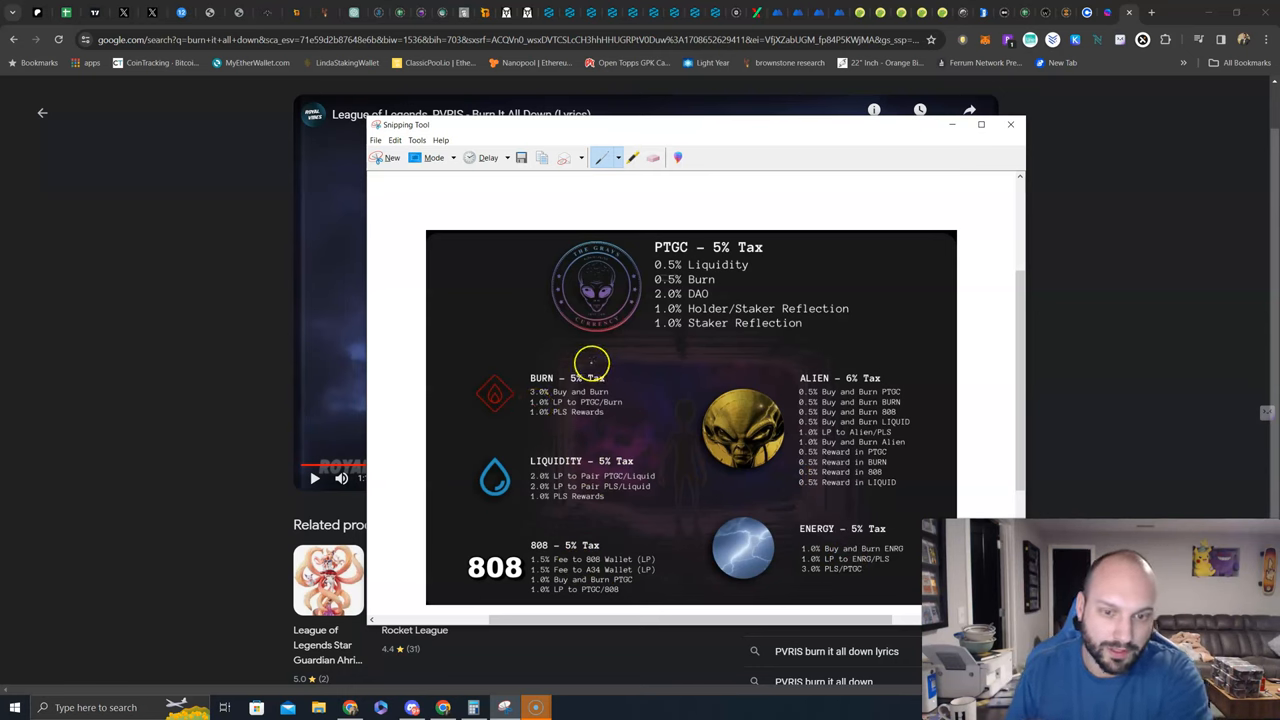
{"action": "mouse_move", "coordinate": [695, 385]}
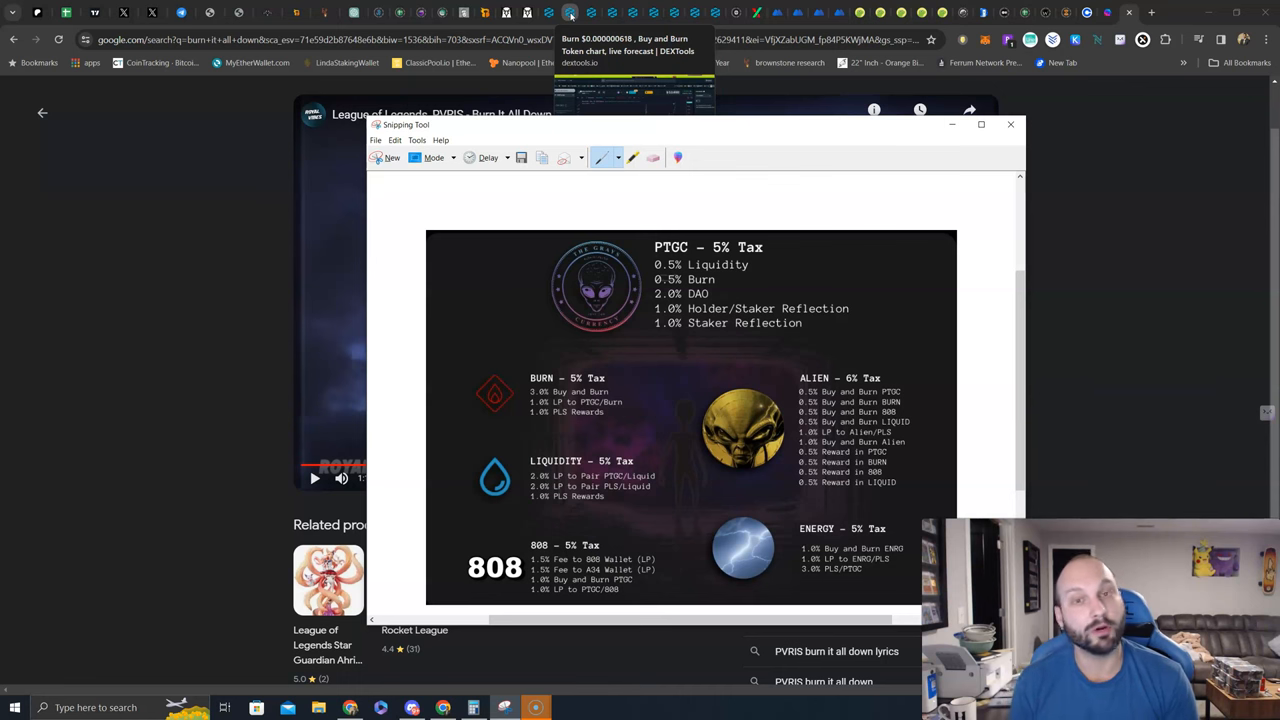
Bring Chrome to the front and switch to the DEXTools Burn/pTGC chart tab
{"action": "left_click", "coordinate": [1010, 124]}
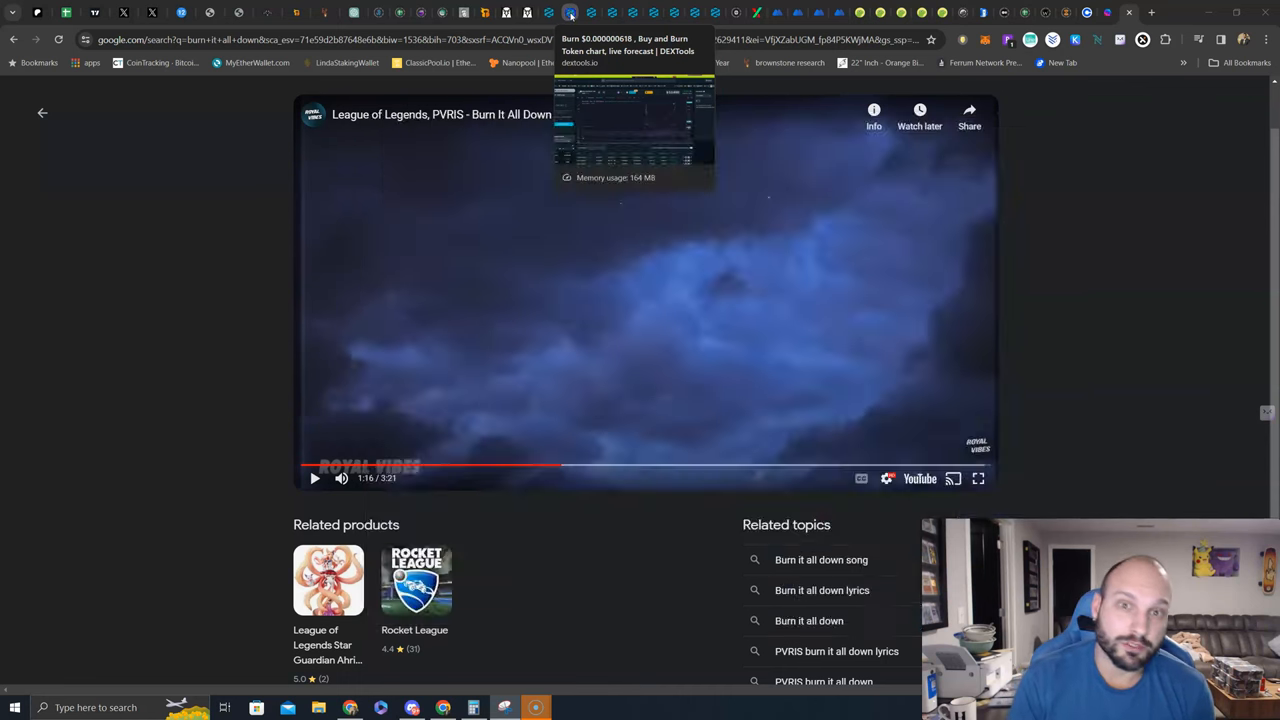
{"action": "left_click", "coordinate": [574, 13]}
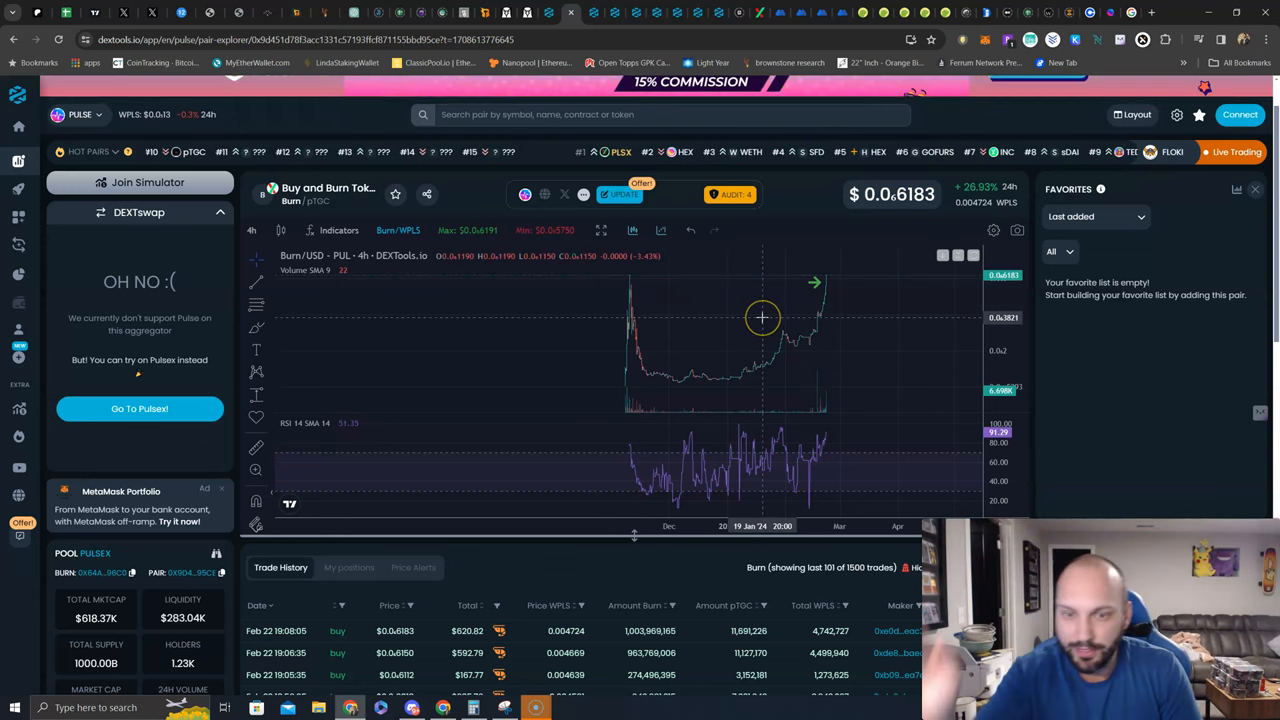
{"action": "mouse_move", "coordinate": [827, 269]}
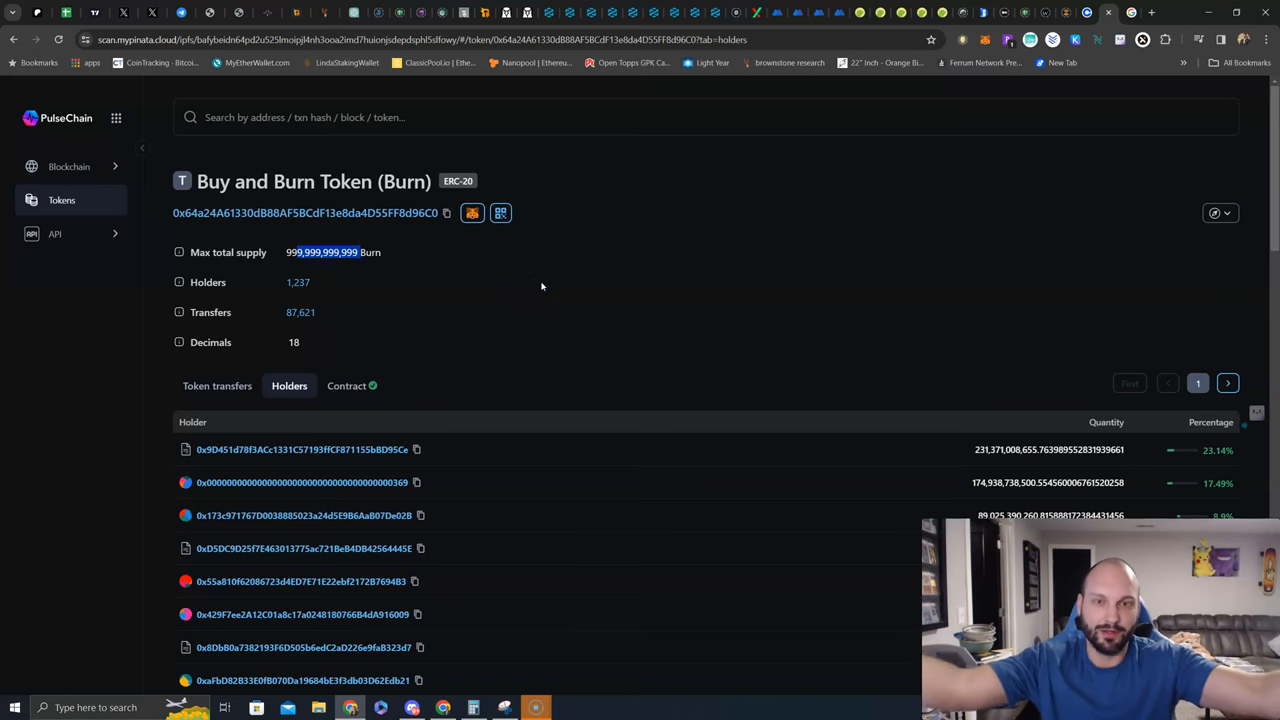
Scroll through the Buy and Burn token's 1,237 holders and their percentages
{"action": "scroll", "scroll_direction": "down", "scroll_amount": 3}
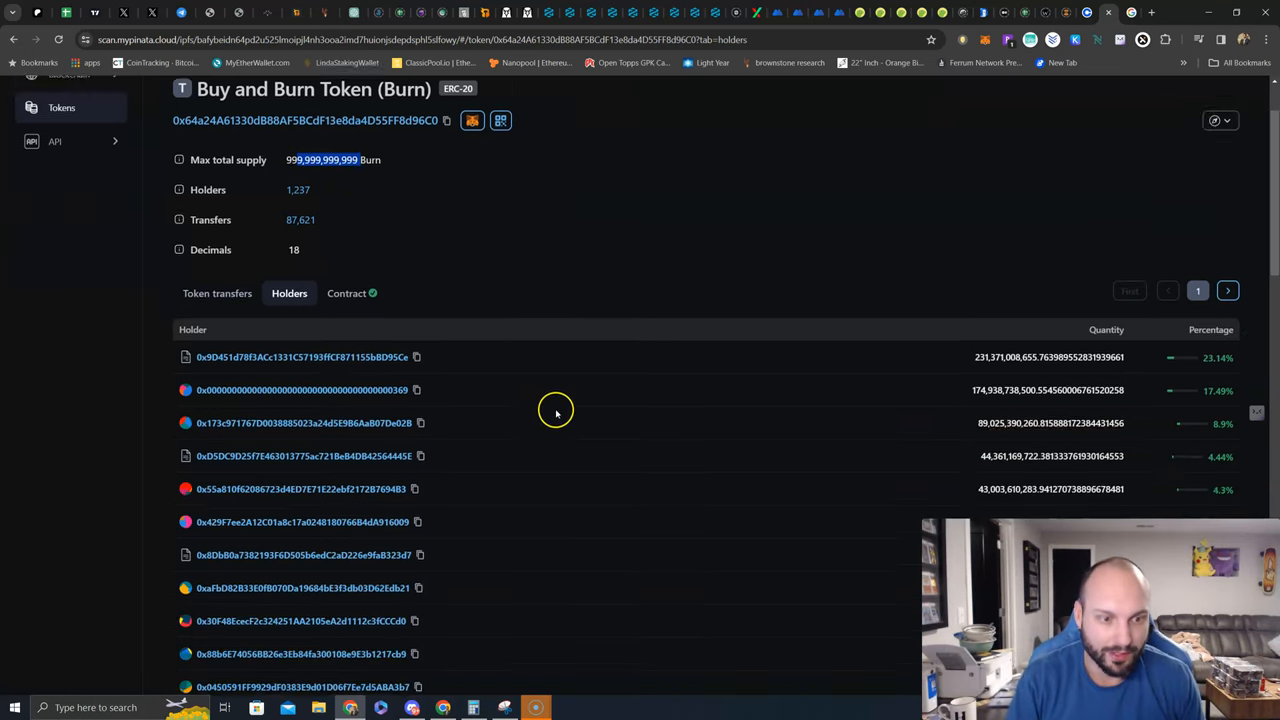
{"action": "scroll", "scroll_direction": "down", "scroll_amount": 3}
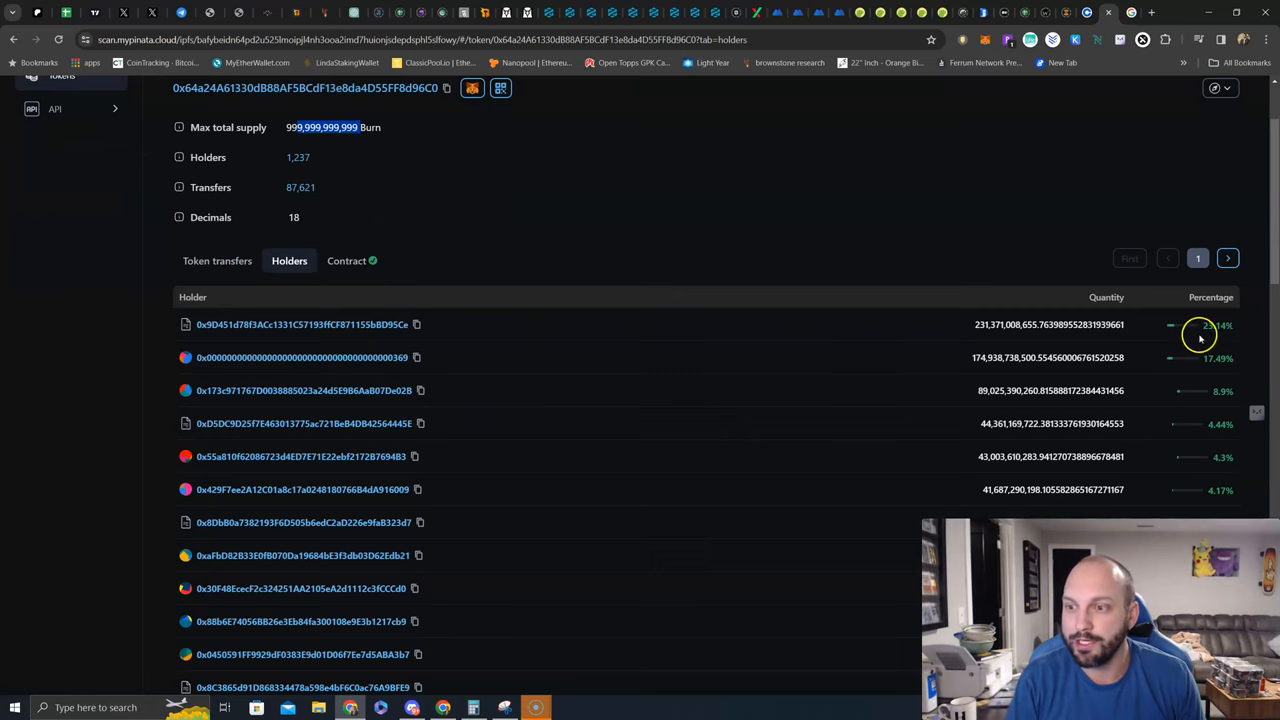
{"action": "mouse_move", "coordinate": [1197, 373]}
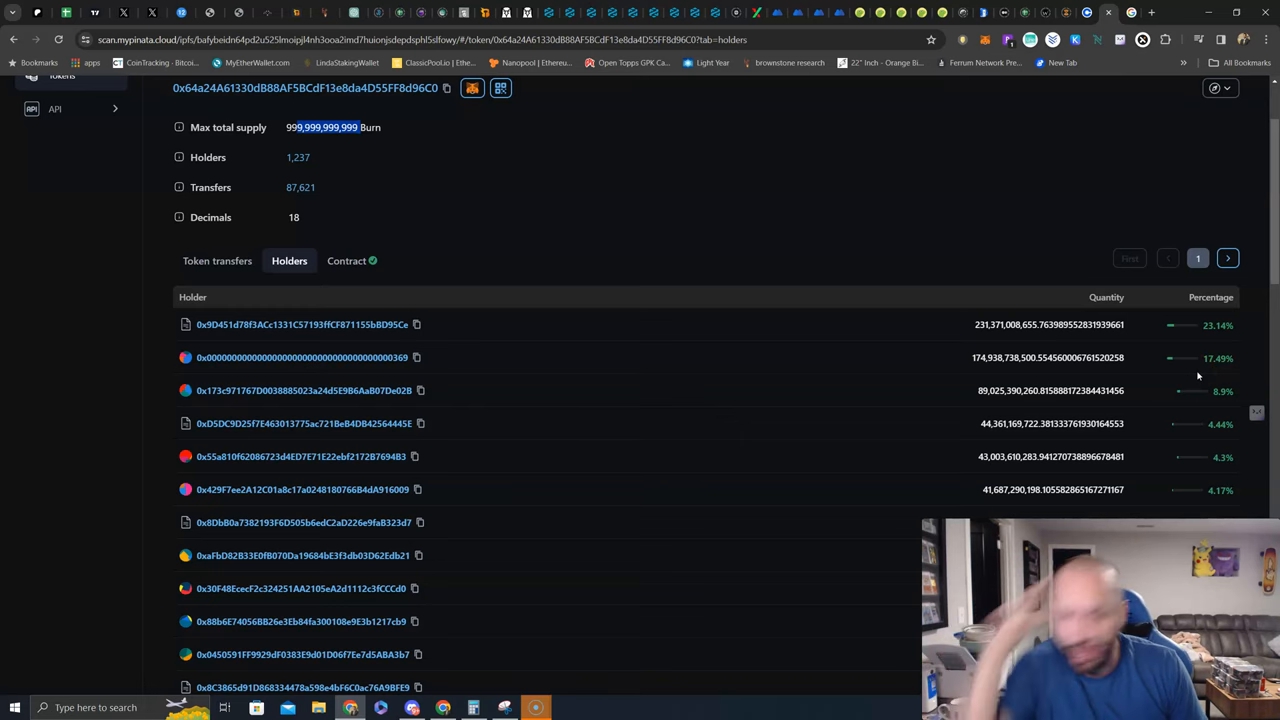
{"action": "mouse_move", "coordinate": [368, 366]}
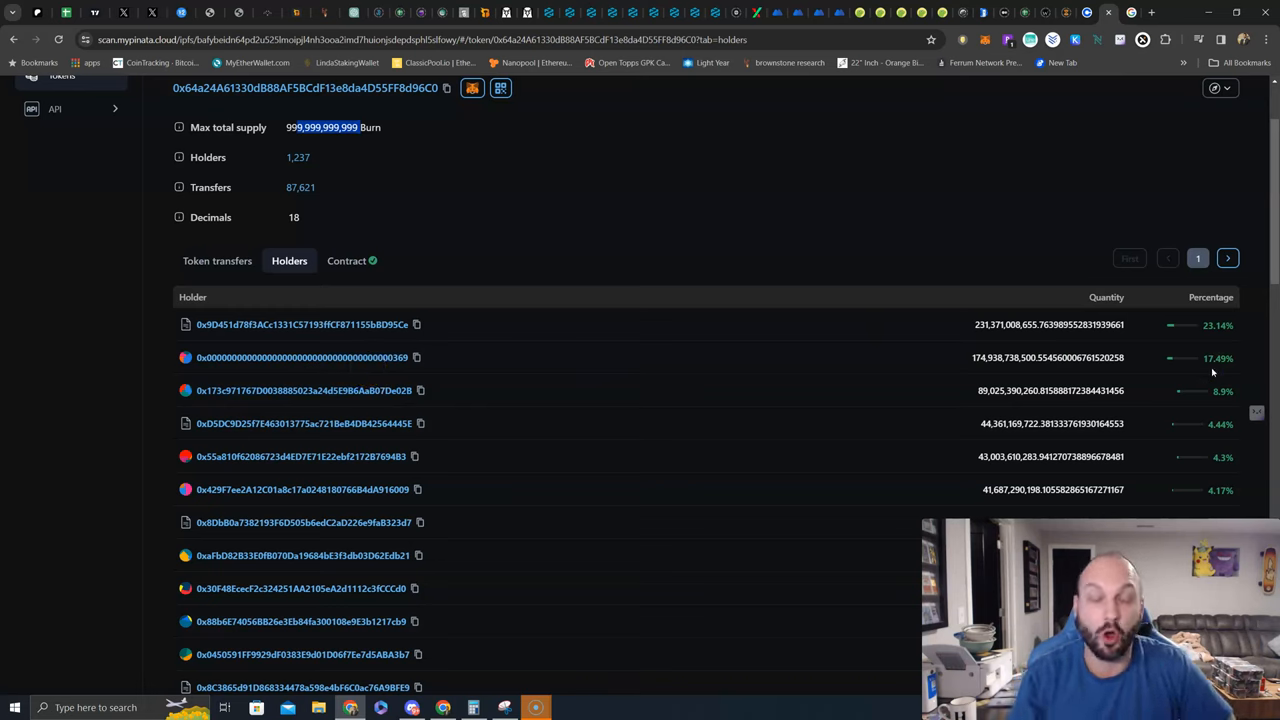
{"action": "mouse_move", "coordinate": [685, 223]}
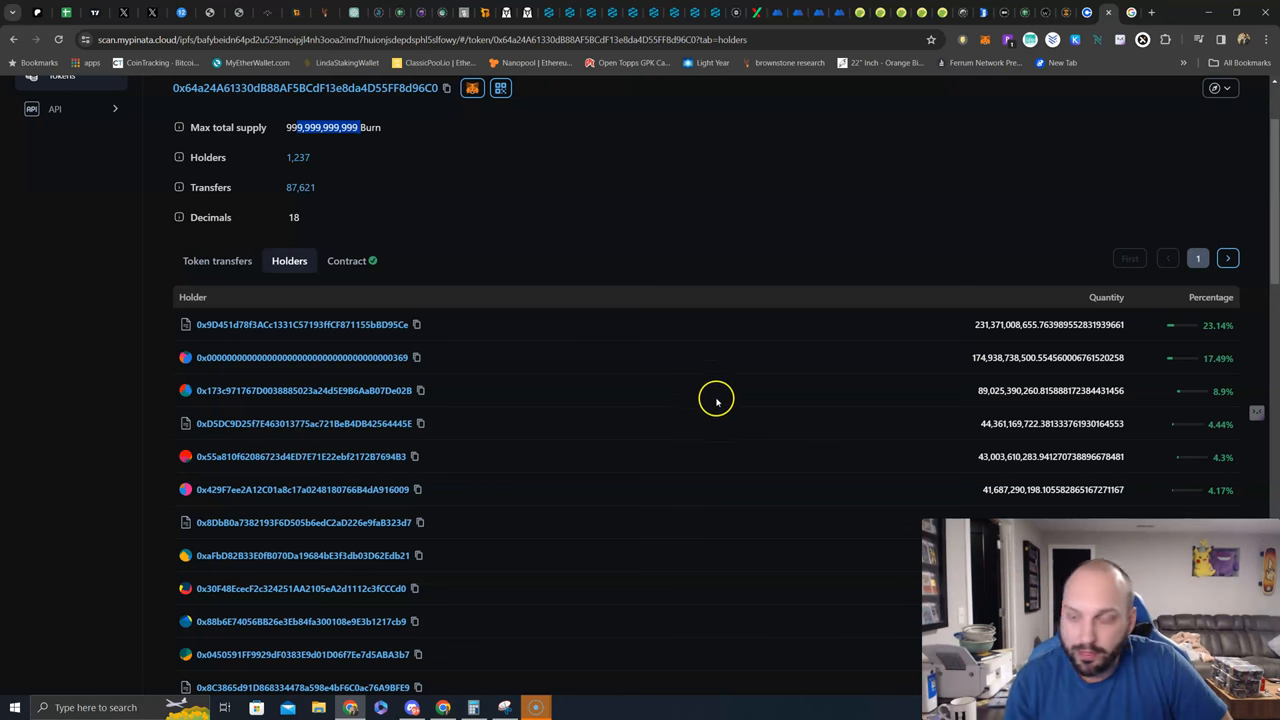
{"action": "scroll", "scroll_direction": "down", "scroll_amount": 3}
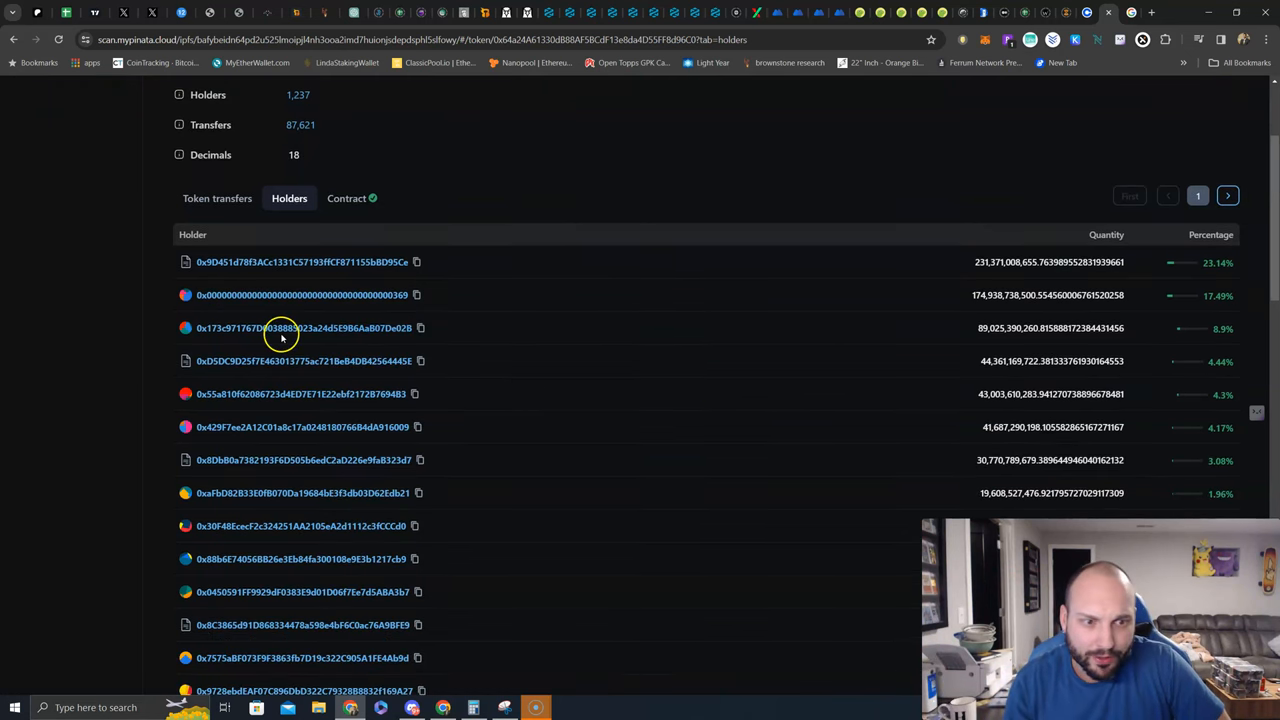
{"action": "scroll", "scroll_direction": "down", "scroll_amount": 3}
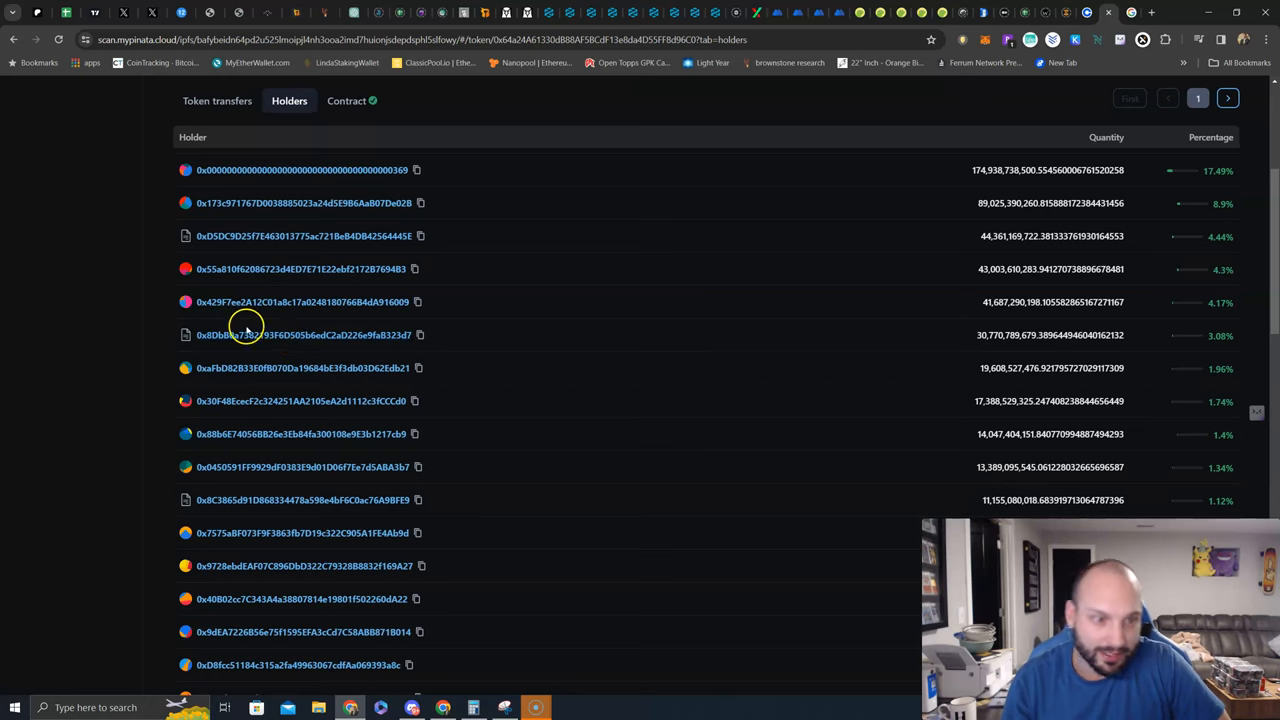
{"action": "scroll", "scroll_direction": "down", "scroll_amount": 3}
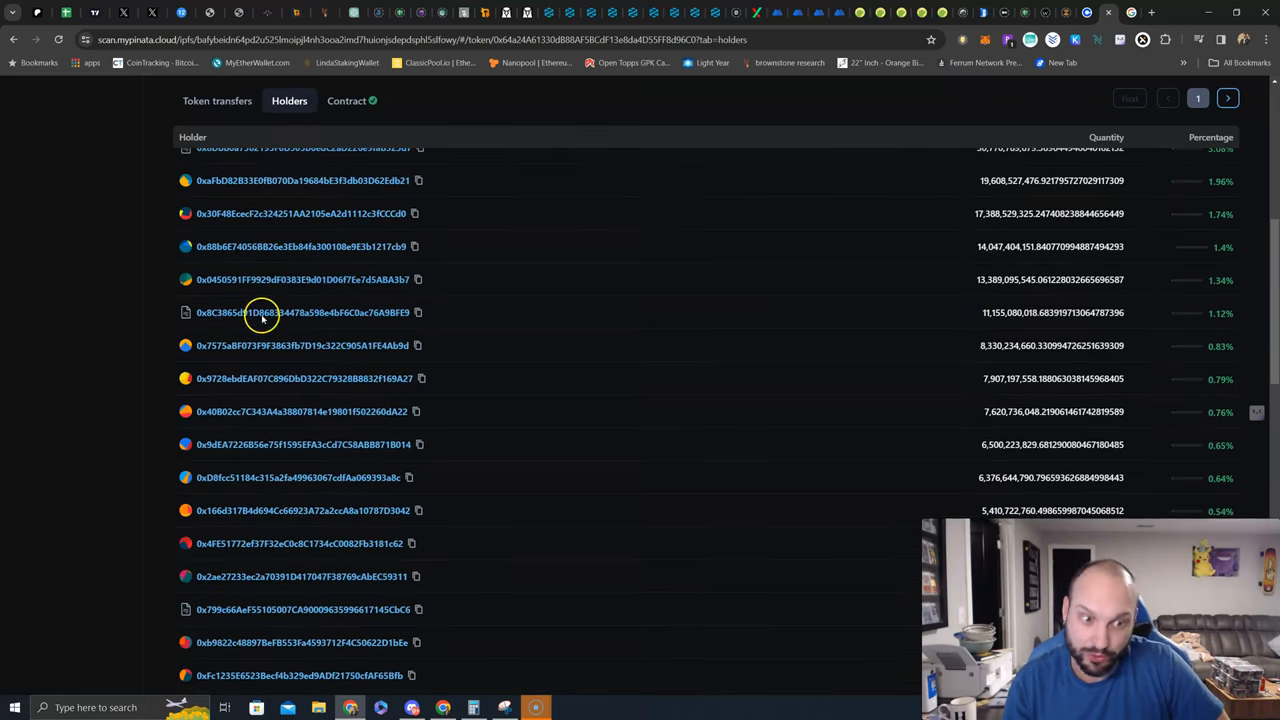
{"action": "scroll", "scroll_direction": "down", "scroll_amount": 3}
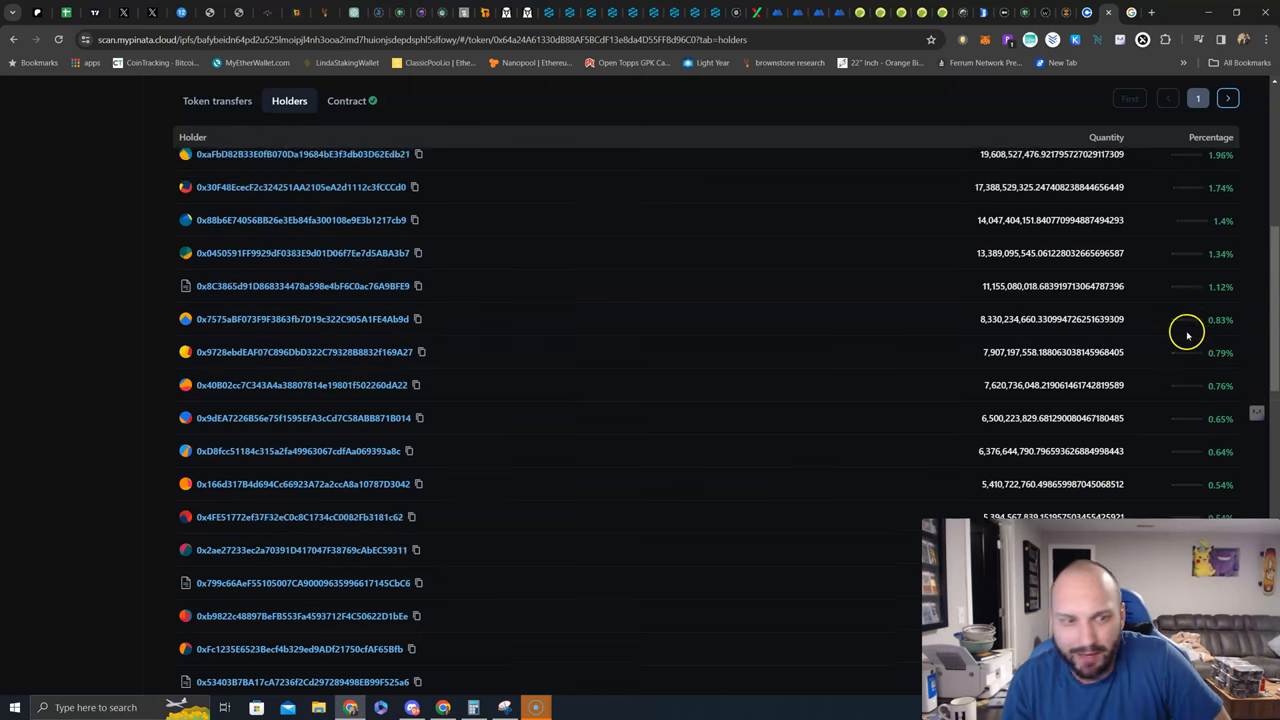
{"action": "scroll", "scroll_direction": "down", "scroll_amount": 3}
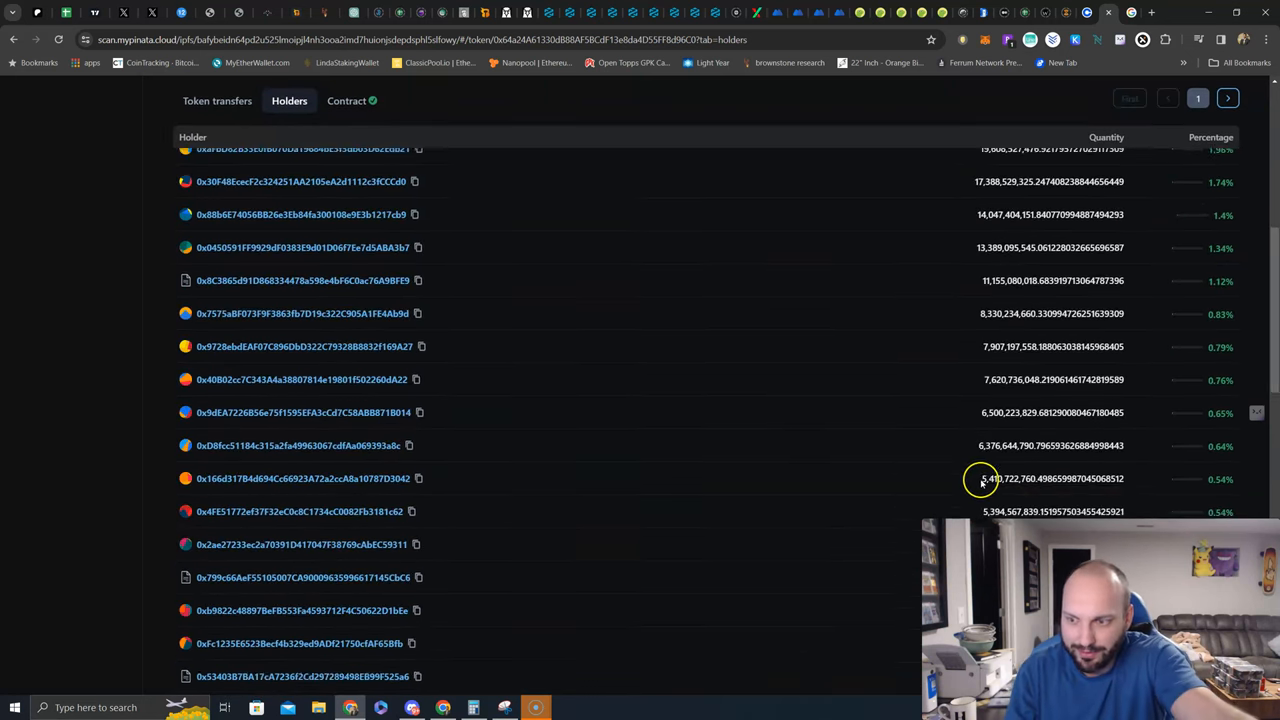
{"action": "scroll", "scroll_direction": "down", "scroll_amount": 3}
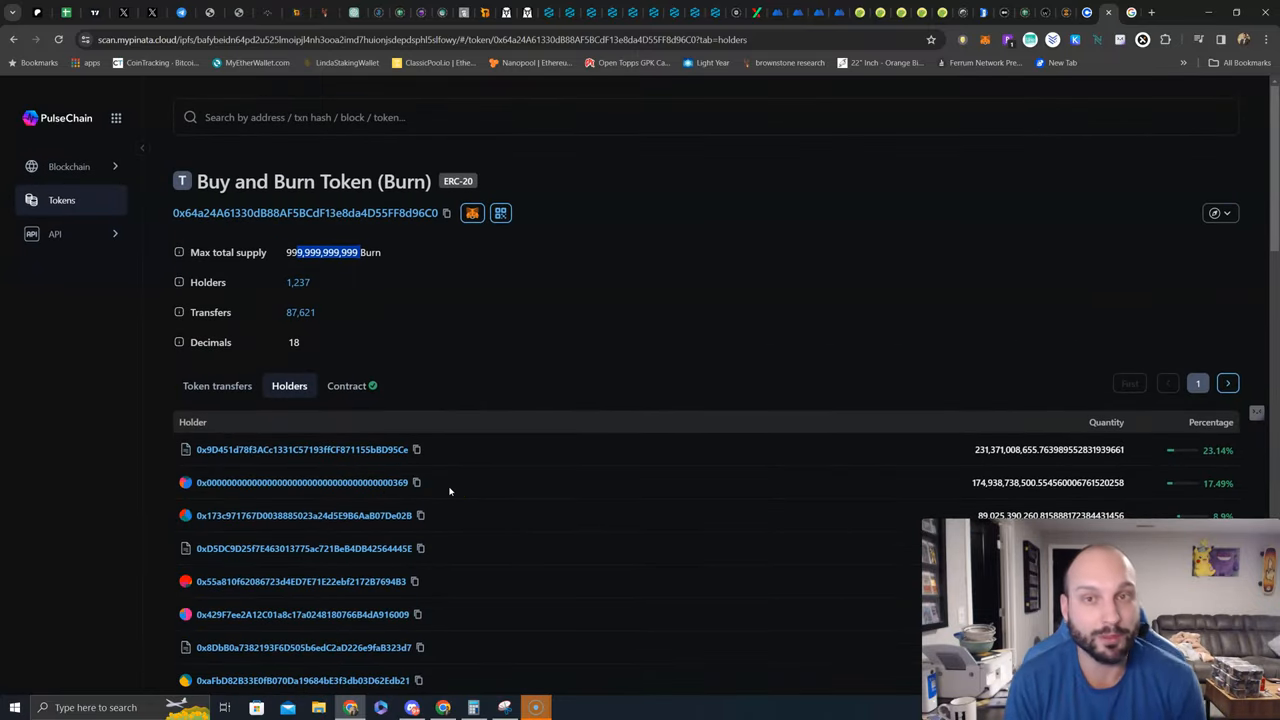
{"action": "mouse_move", "coordinate": [170, 512]}
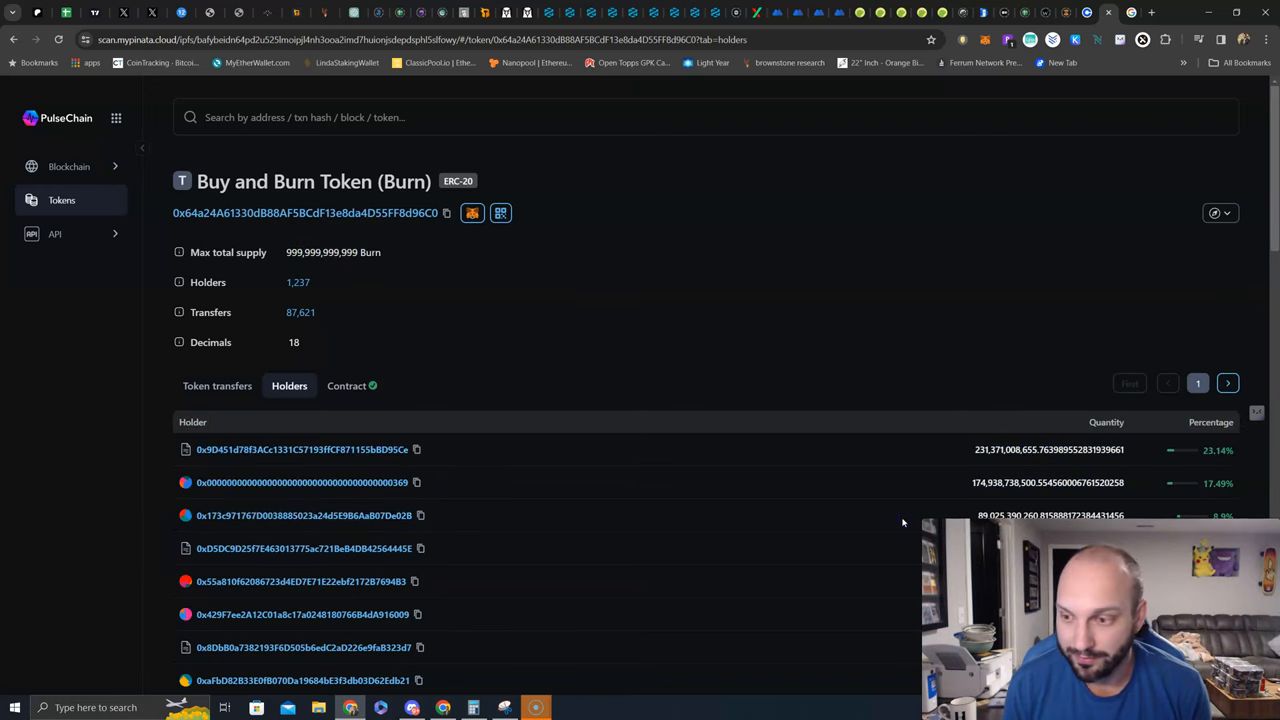
{"action": "scroll", "scroll_direction": "down", "scroll_amount": 3}
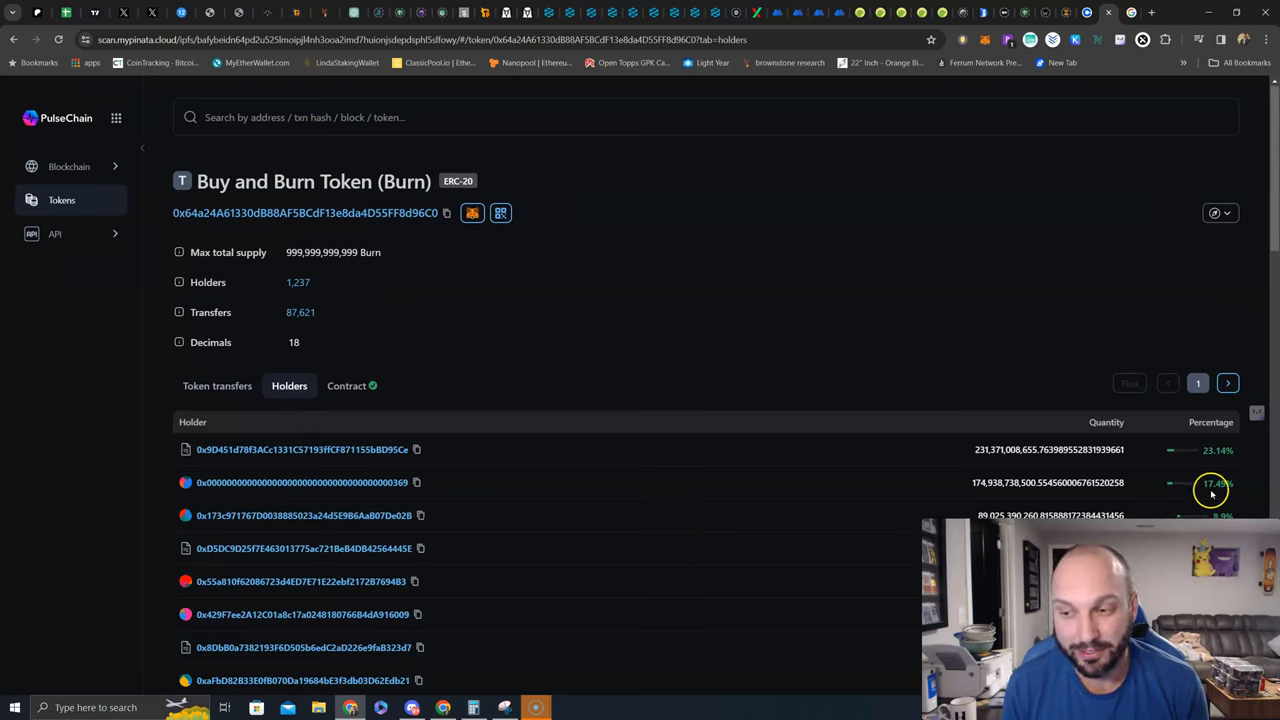
{"action": "mouse_move", "coordinate": [1210, 463]}
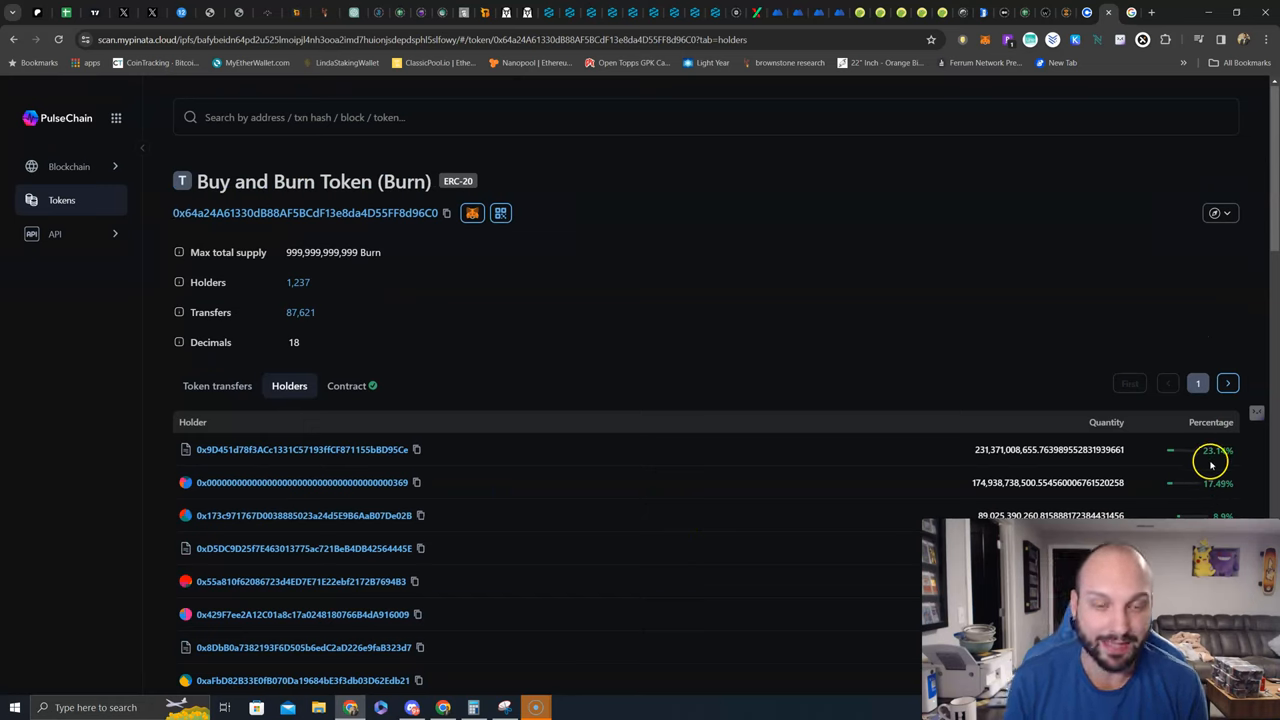
{"action": "mouse_move", "coordinate": [1171, 485]}
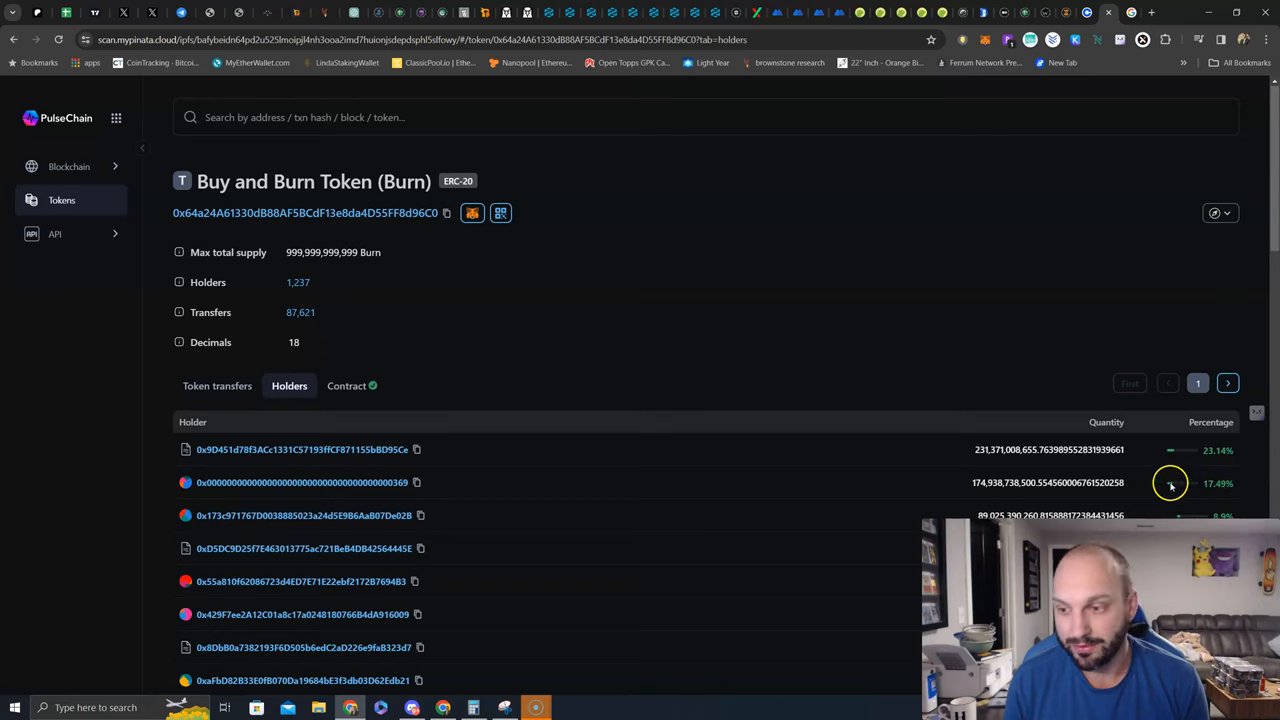
{"action": "mouse_move", "coordinate": [495, 504]}
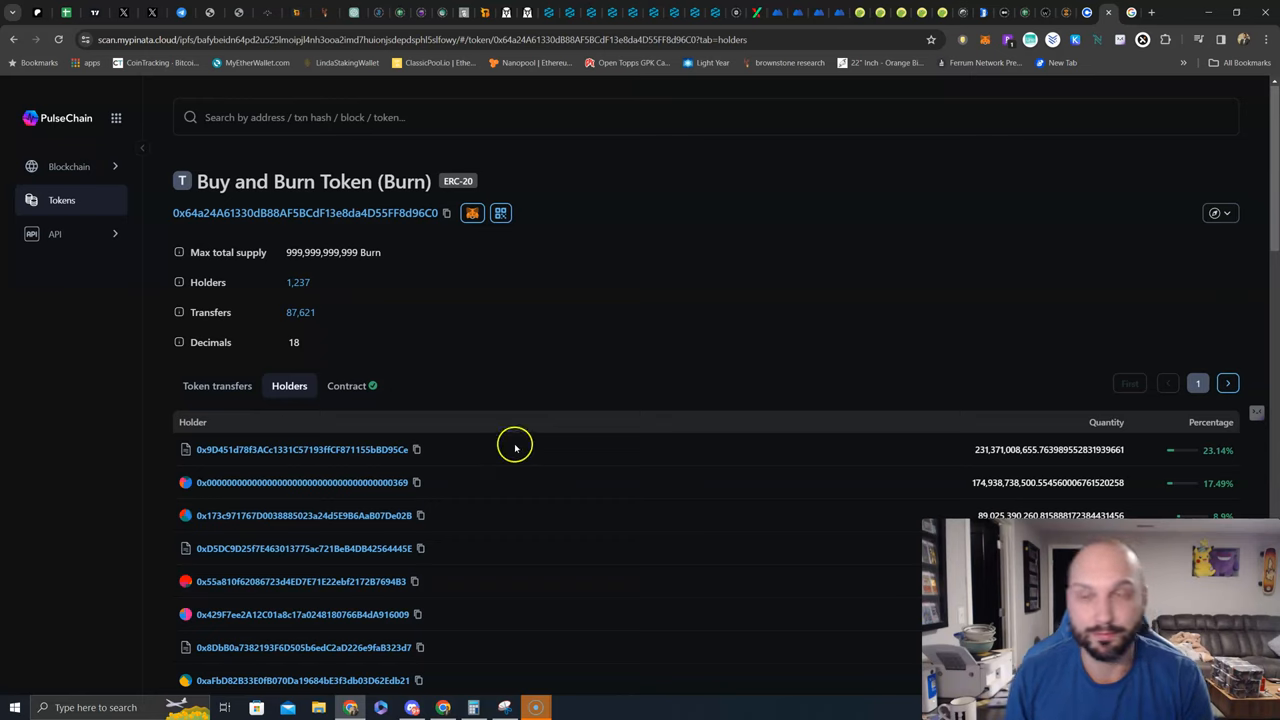
{"action": "mouse_move", "coordinate": [509, 509]}
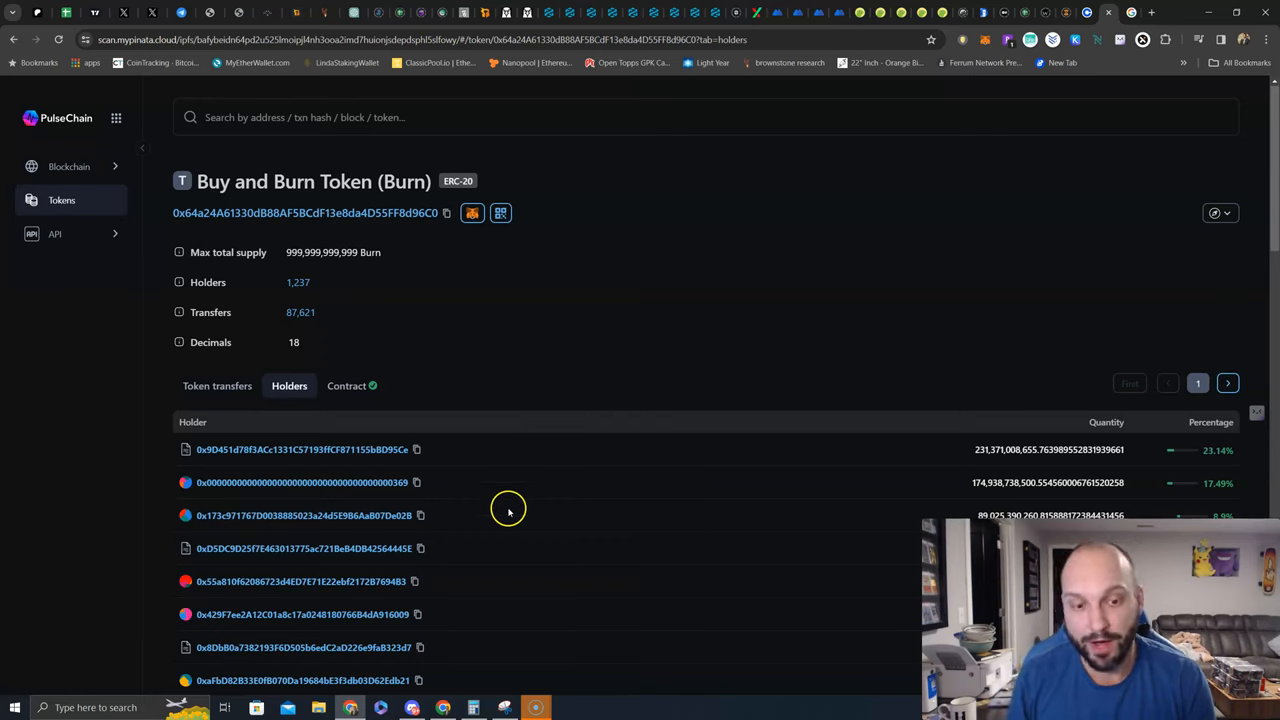
{"action": "mouse_move", "coordinate": [491, 490]}
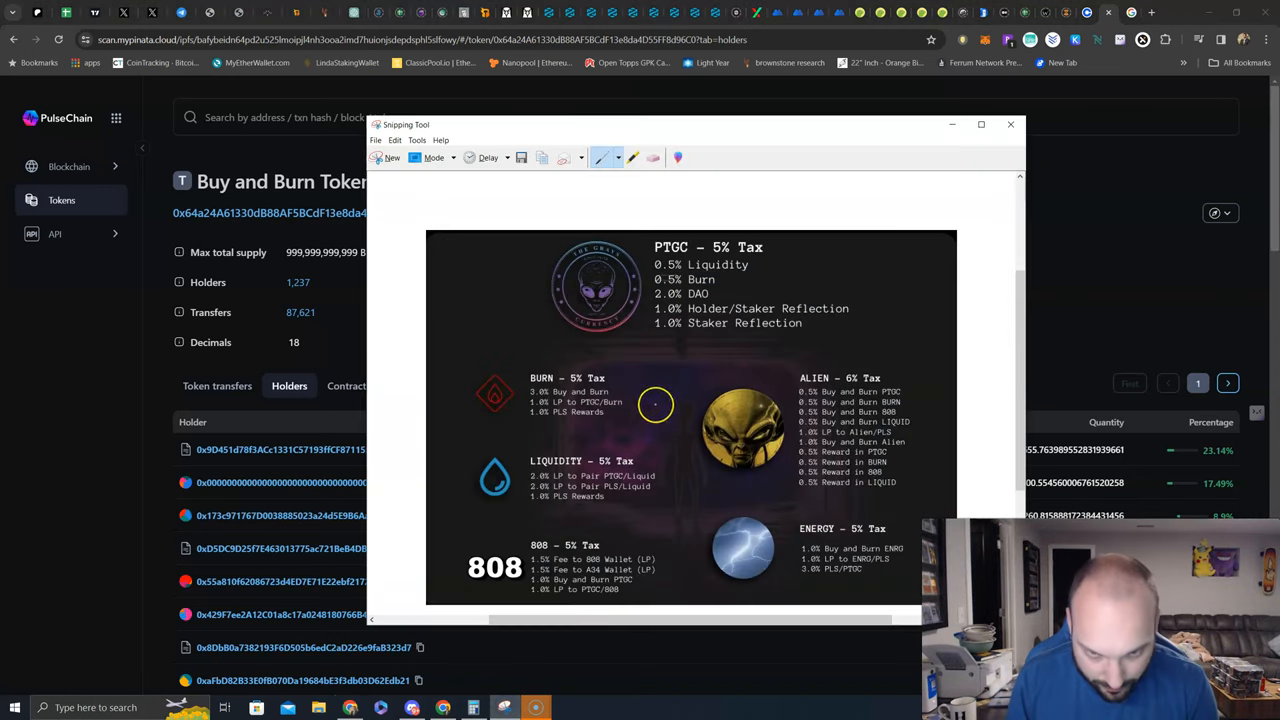
{"action": "mouse_move", "coordinate": [597, 421]}
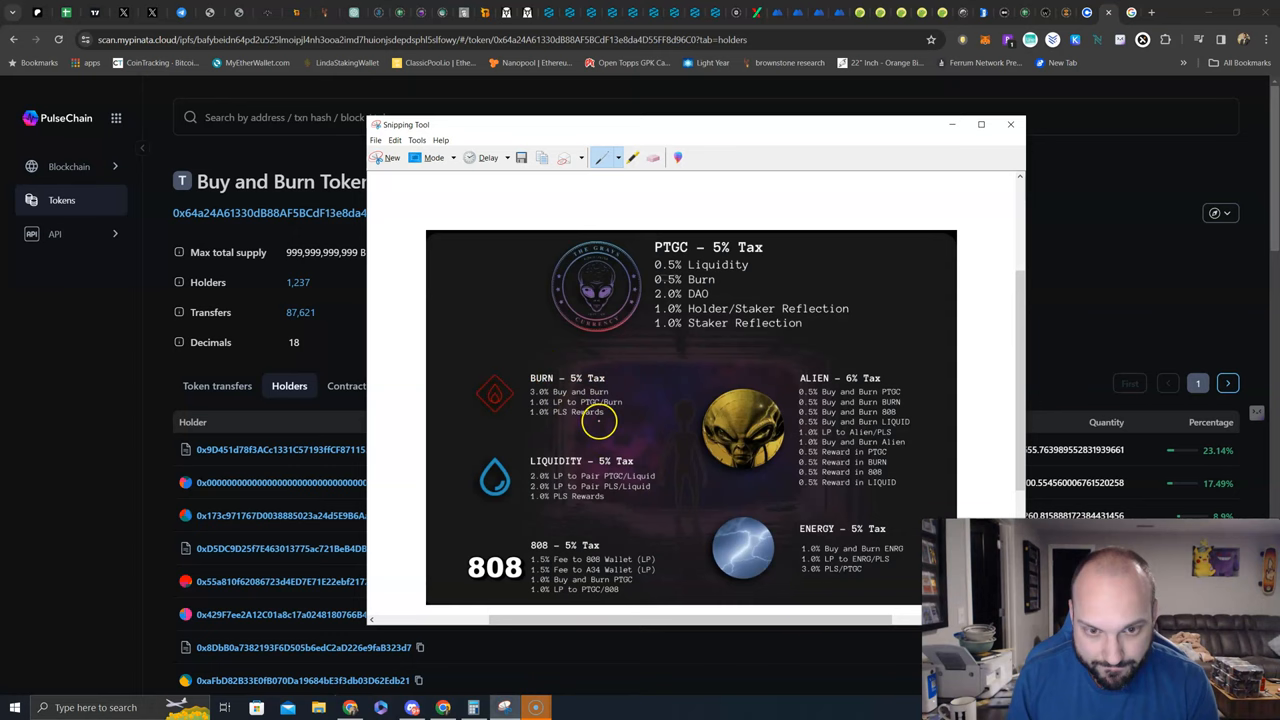
{"action": "mouse_move", "coordinate": [528, 411]}
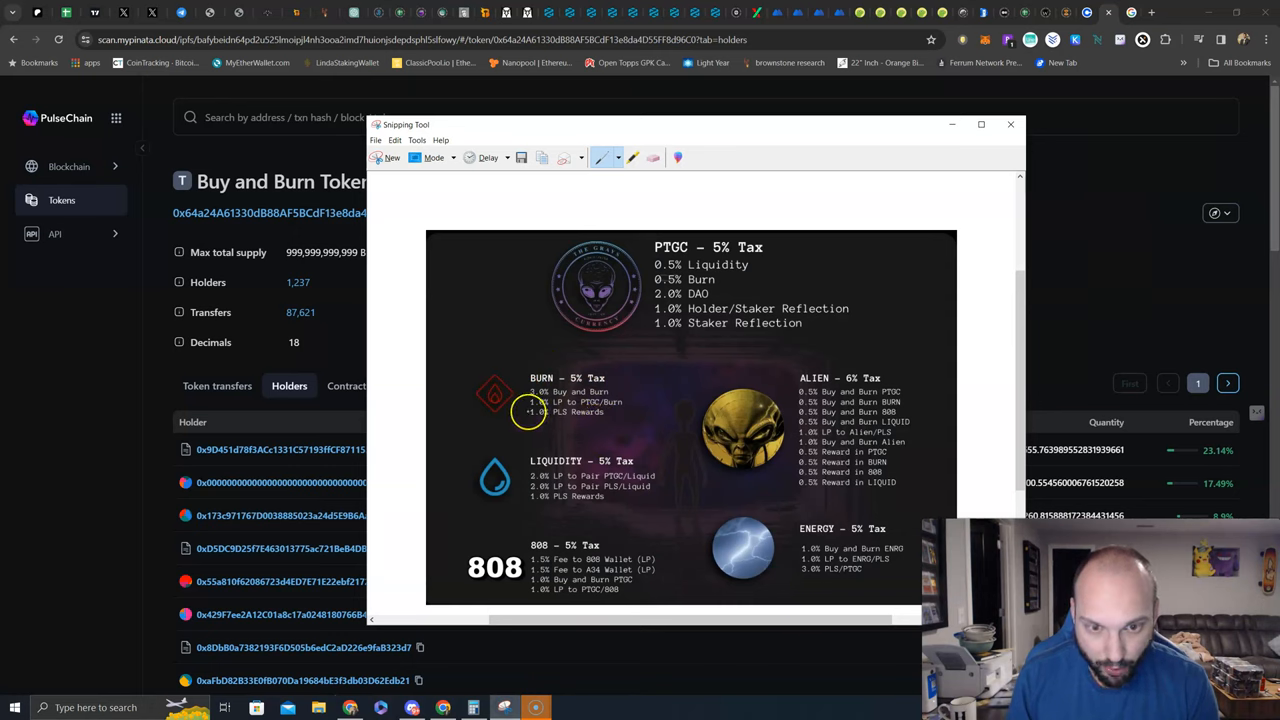
{"action": "mouse_move", "coordinate": [600, 413]}
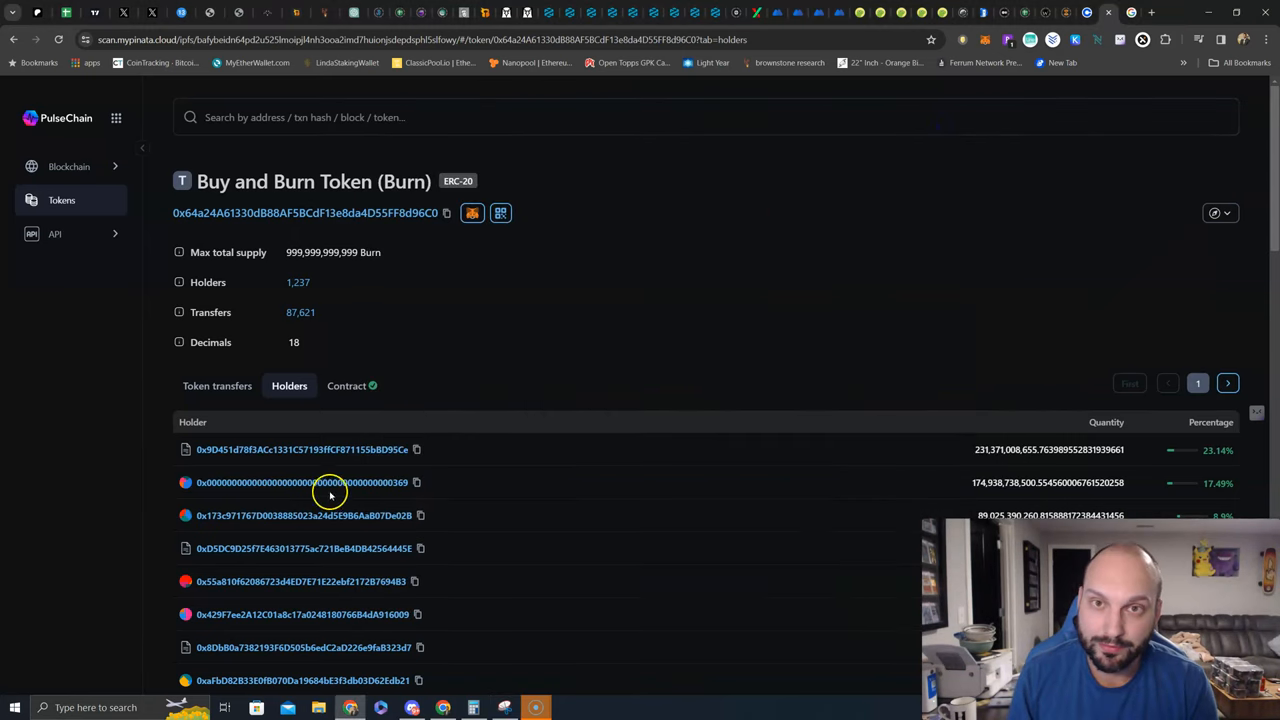
{"action": "mouse_move", "coordinate": [1187, 484]}
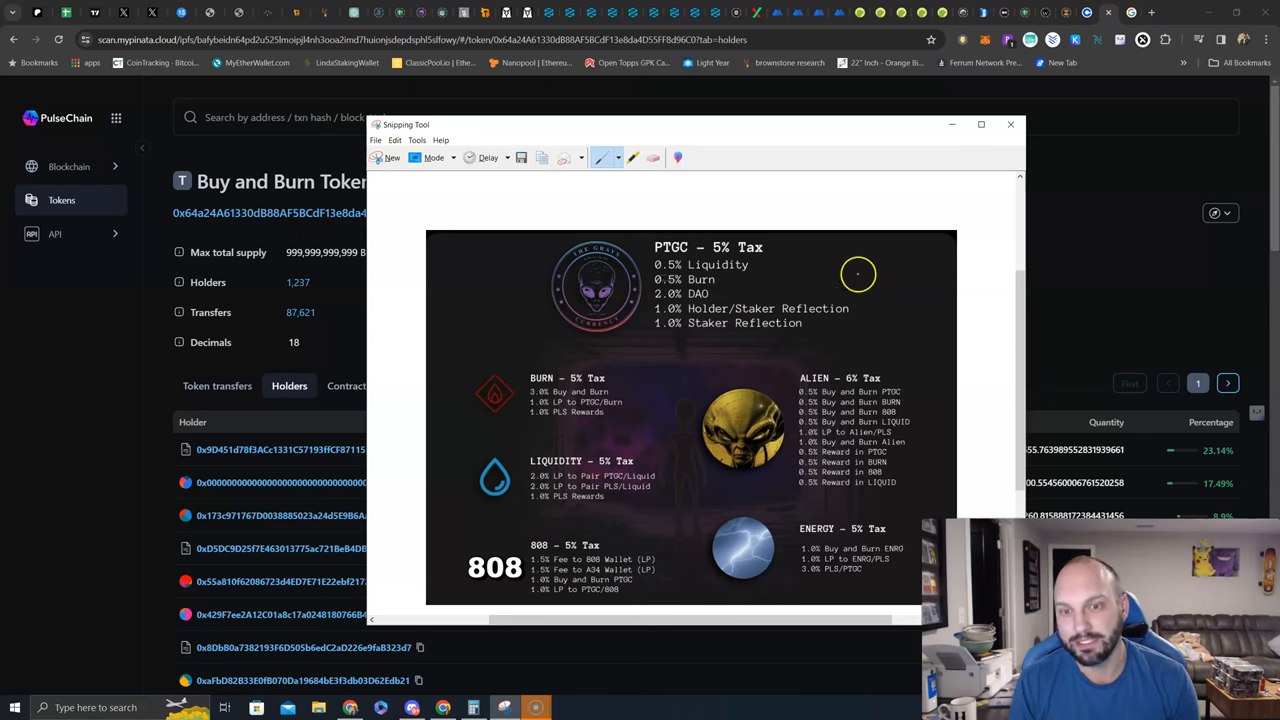
{"action": "mouse_move", "coordinate": [925, 385]}
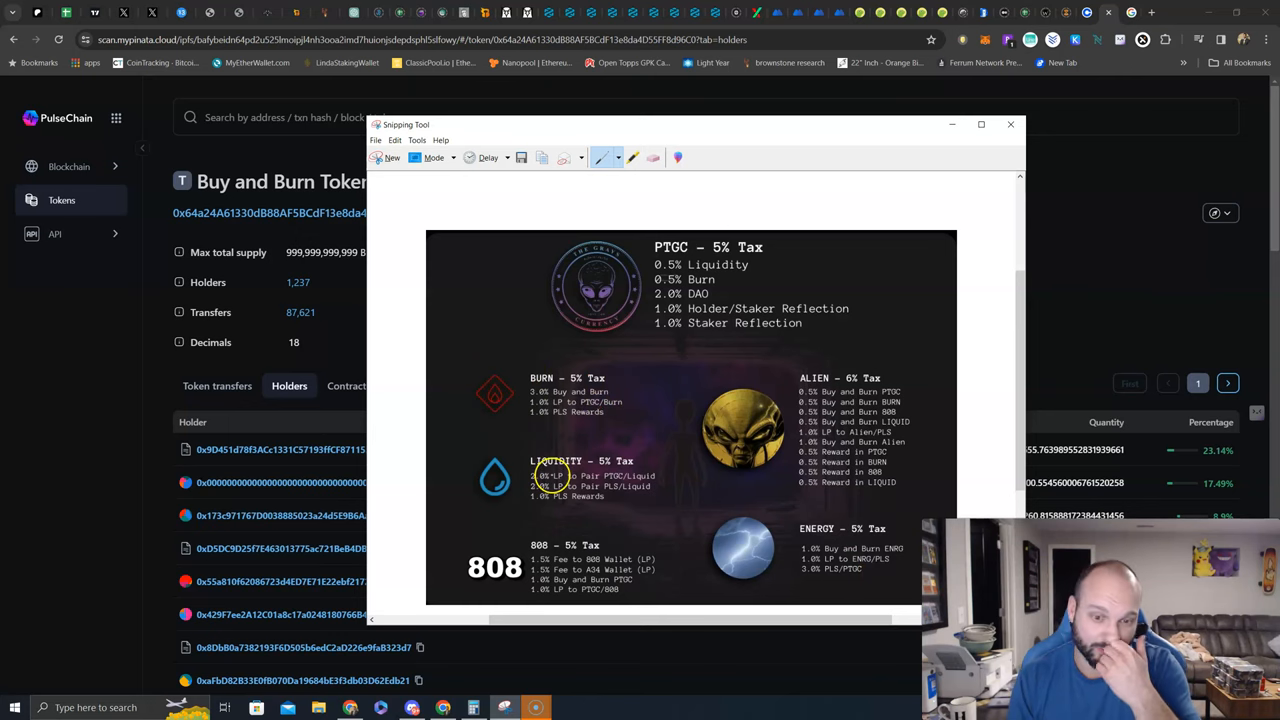
{"action": "mouse_move", "coordinate": [650, 544]}
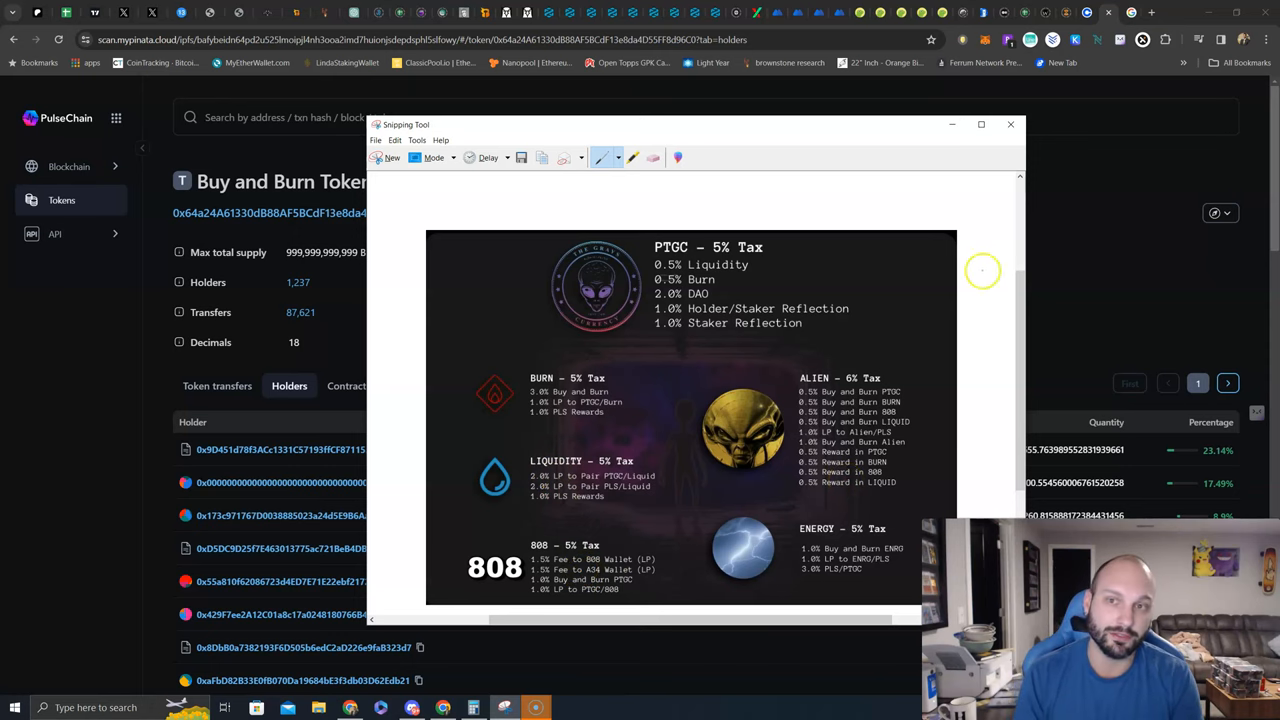
Switch from the Snipping Tool tax chart to the DEXTools Burn/pTGC price chart
{"action": "left_click", "coordinate": [1010, 124]}
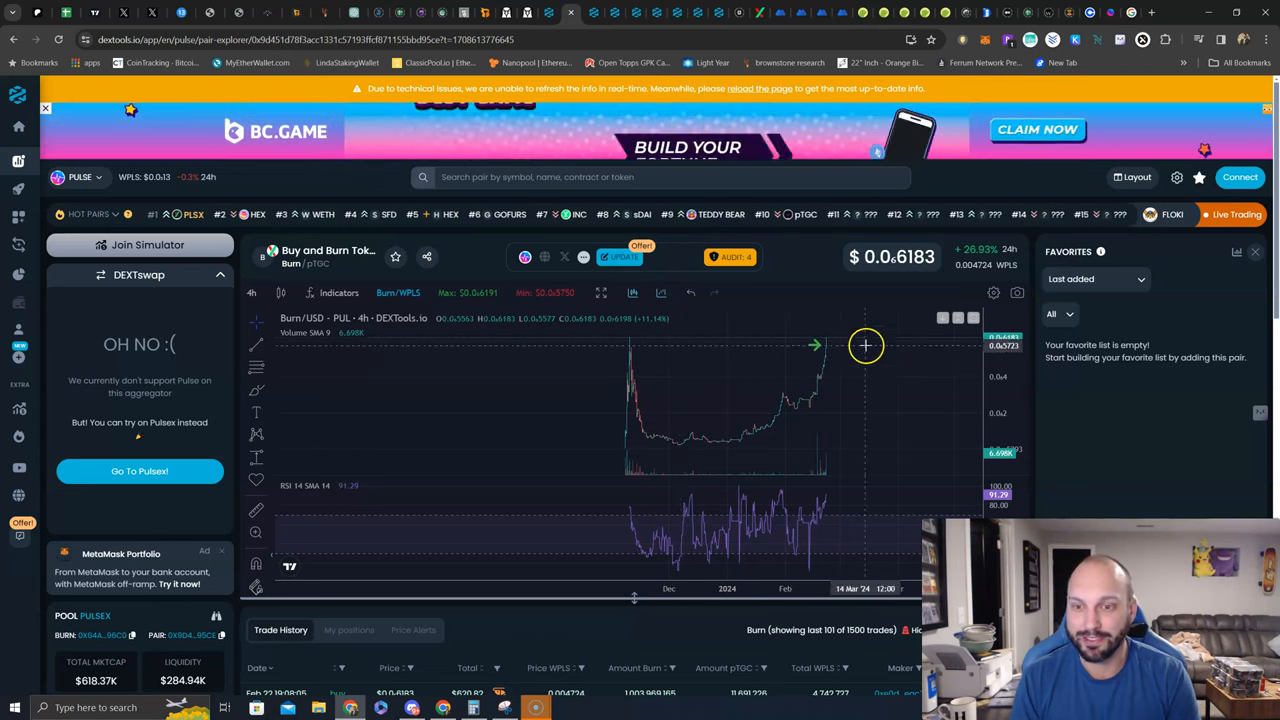
{"action": "mouse_move", "coordinate": [848, 370]}
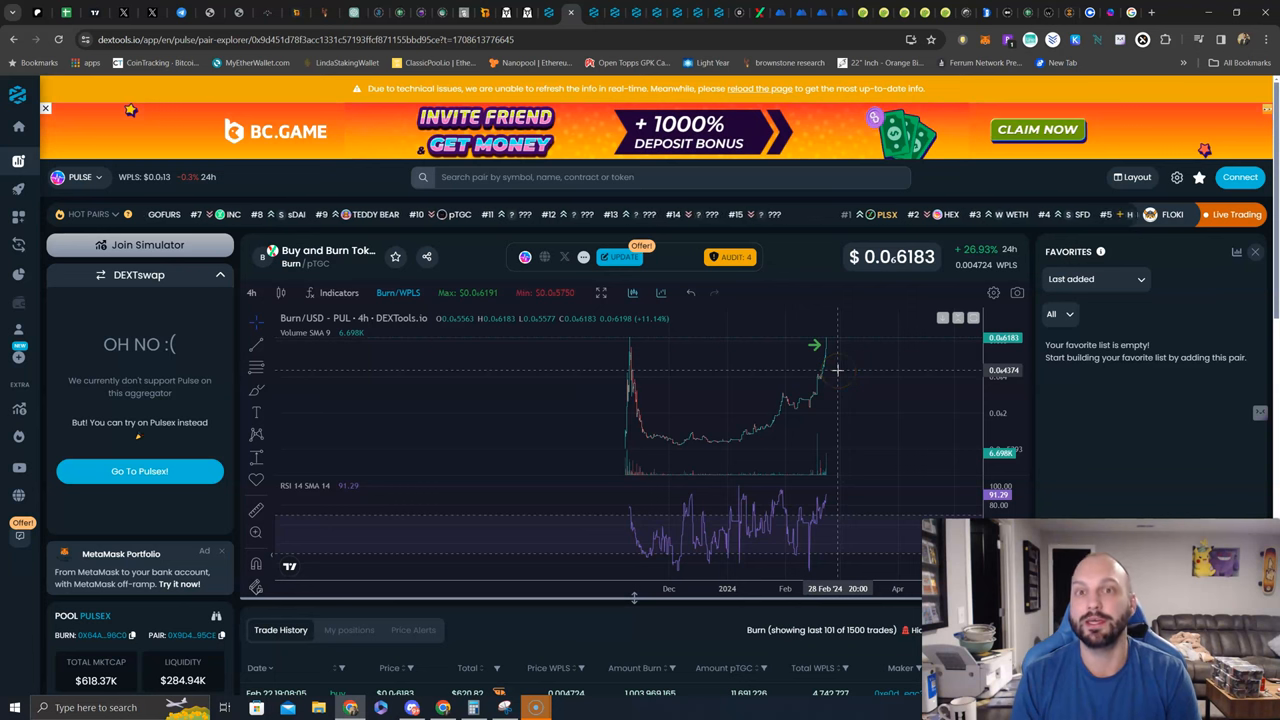
{"action": "mouse_move", "coordinate": [843, 328]}
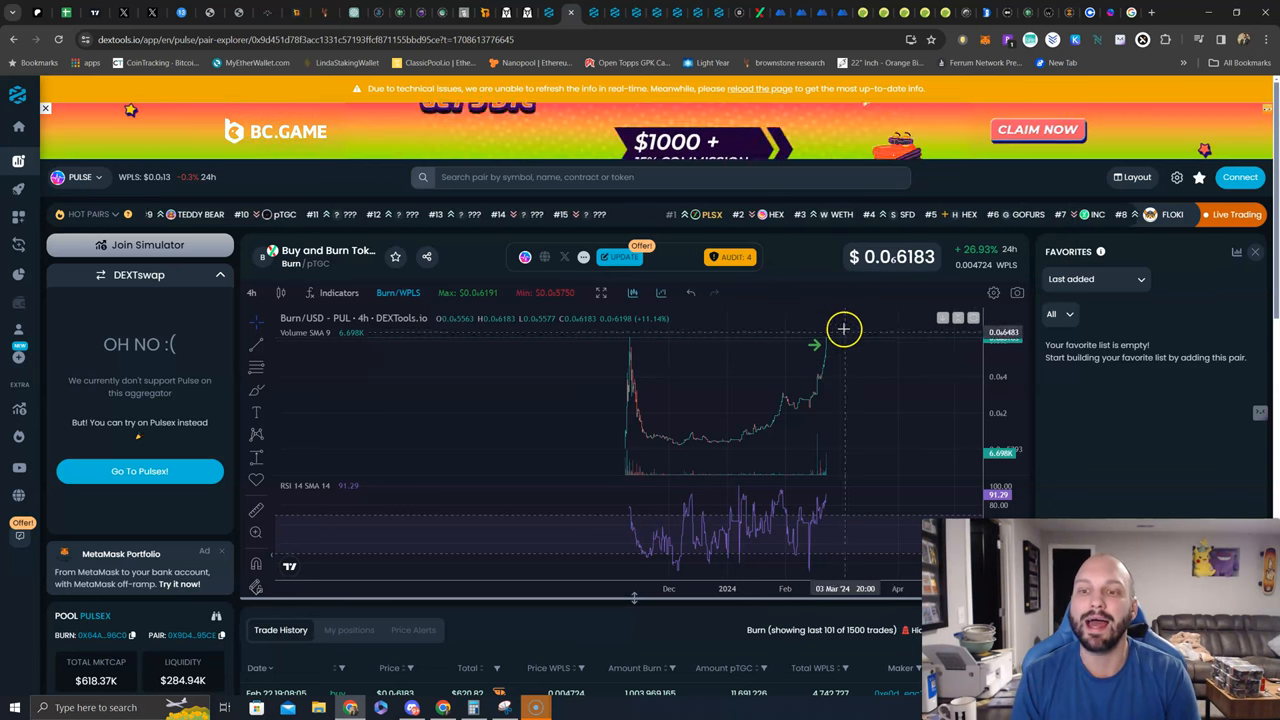